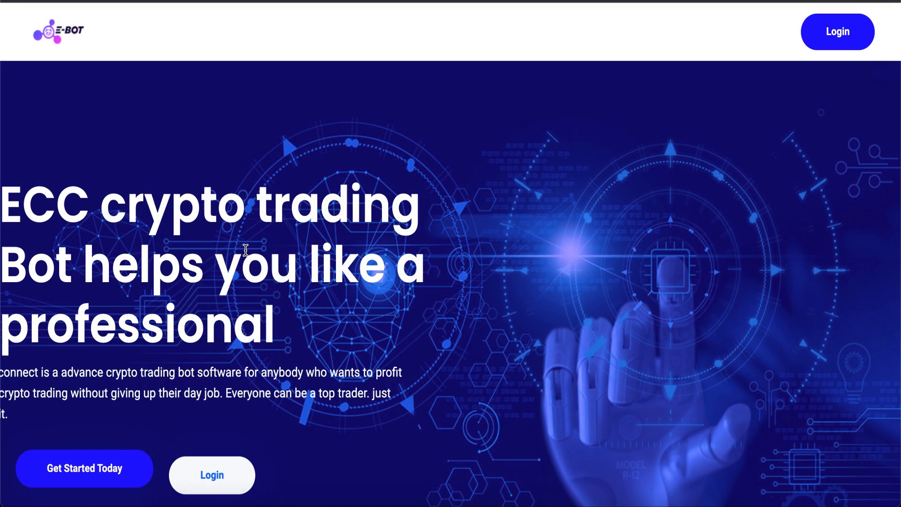
Step: Scroll through the dashboard and reveal the API Binding exchange list showing Binance
scroll(up, 3)
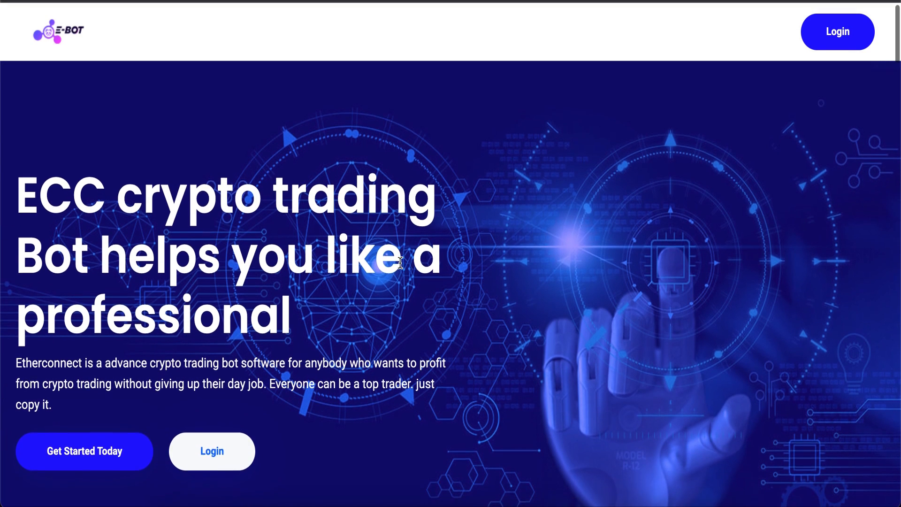
scroll(down, 3)
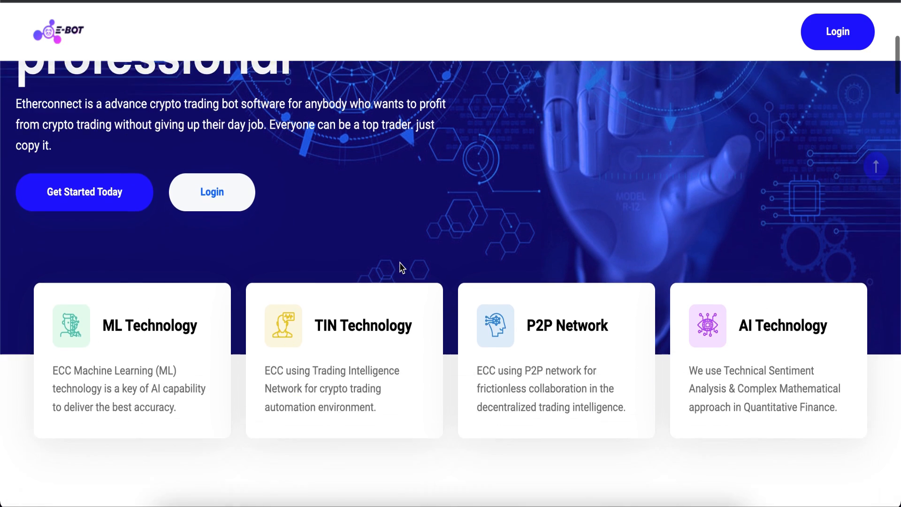
scroll(down, 3)
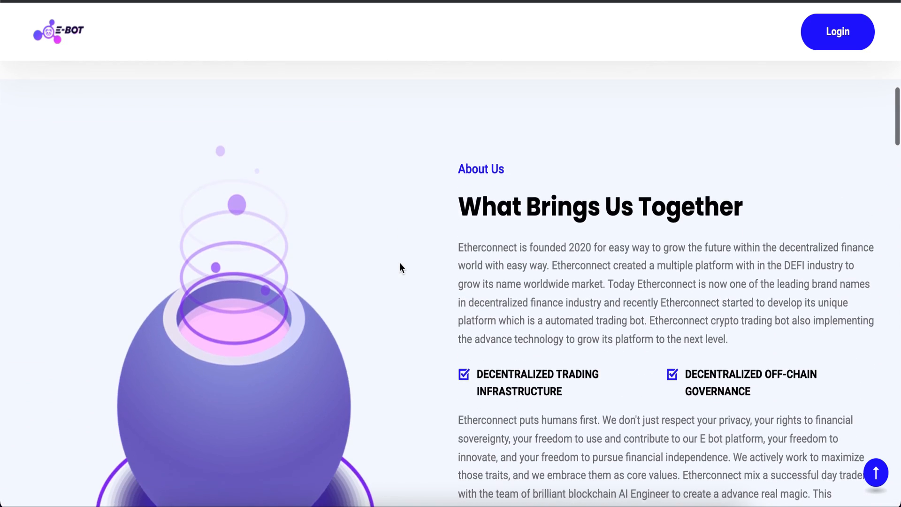
scroll(down, 3)
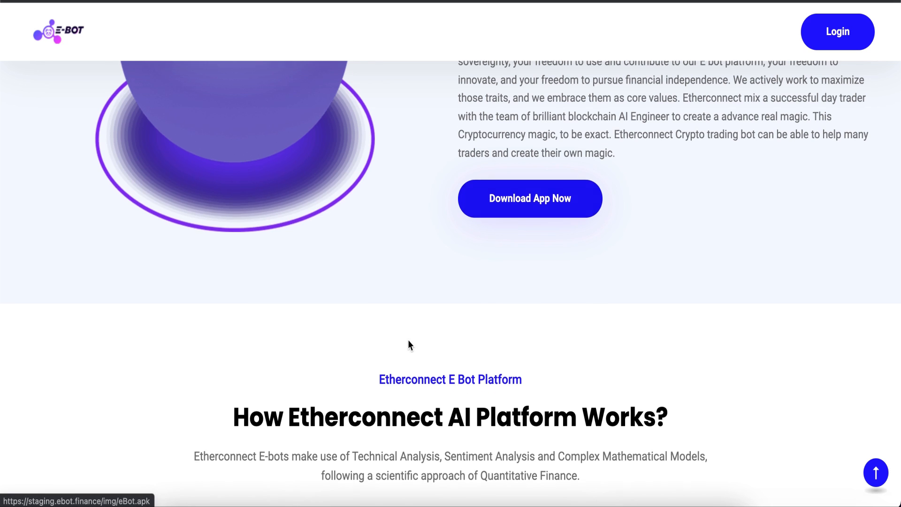
scroll(down, 3)
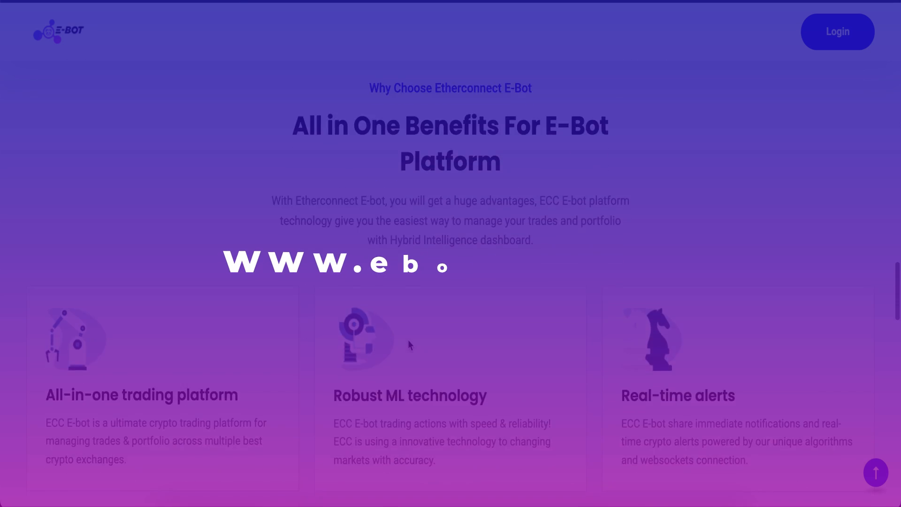
scroll(down, 3)
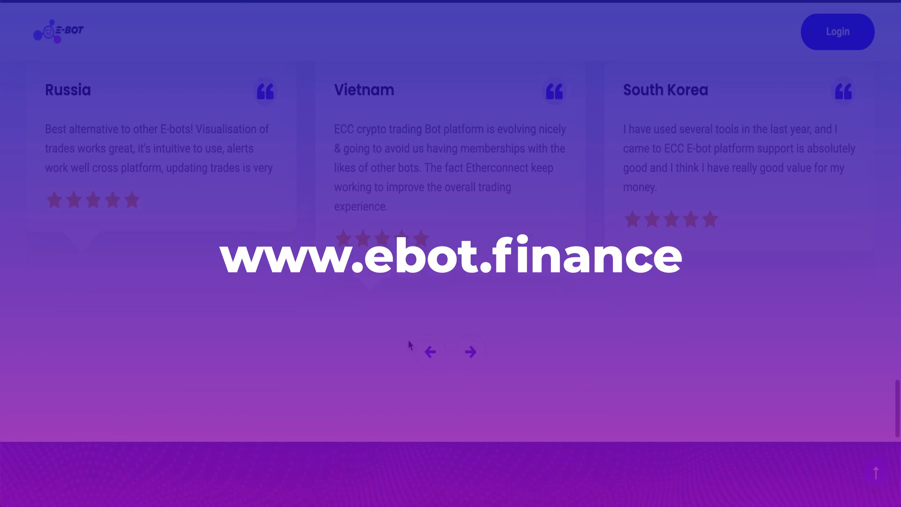
scroll(up, 3)
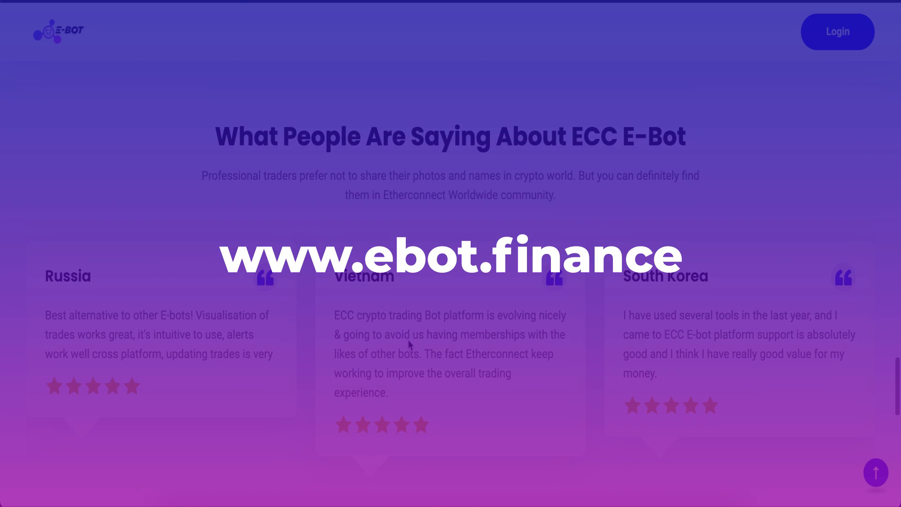
scroll(down, 3)
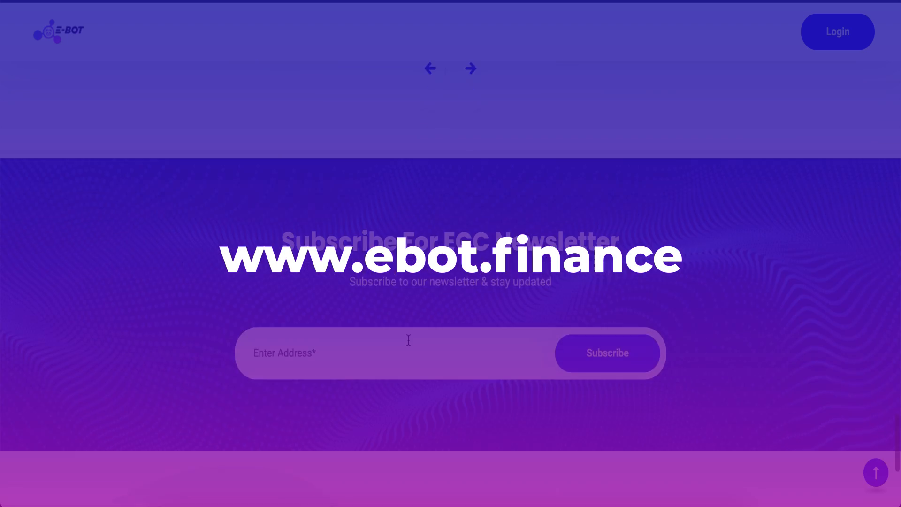
scroll(up, 3)
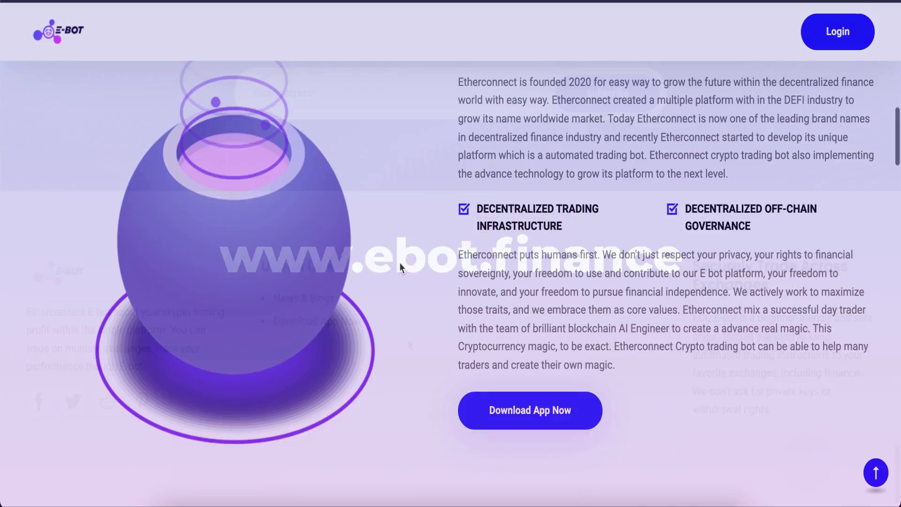
scroll(down, 3)
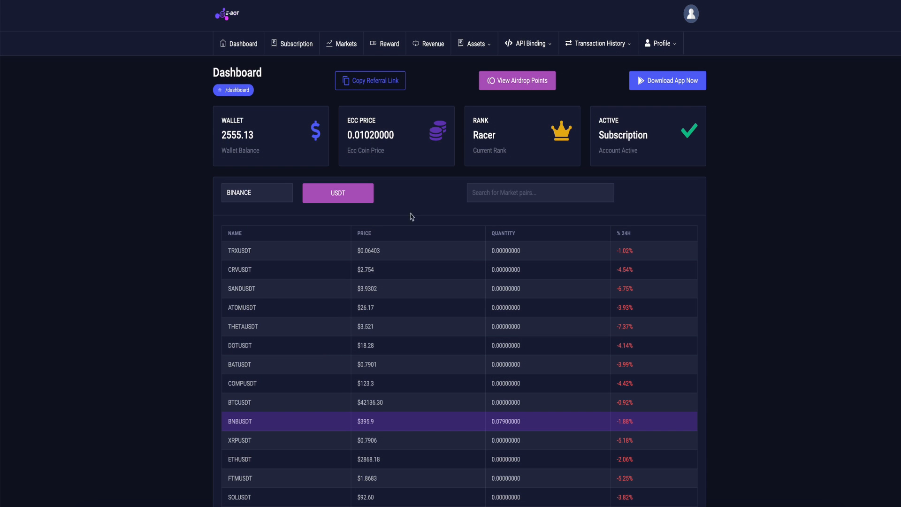
mouse_move(490, 215)
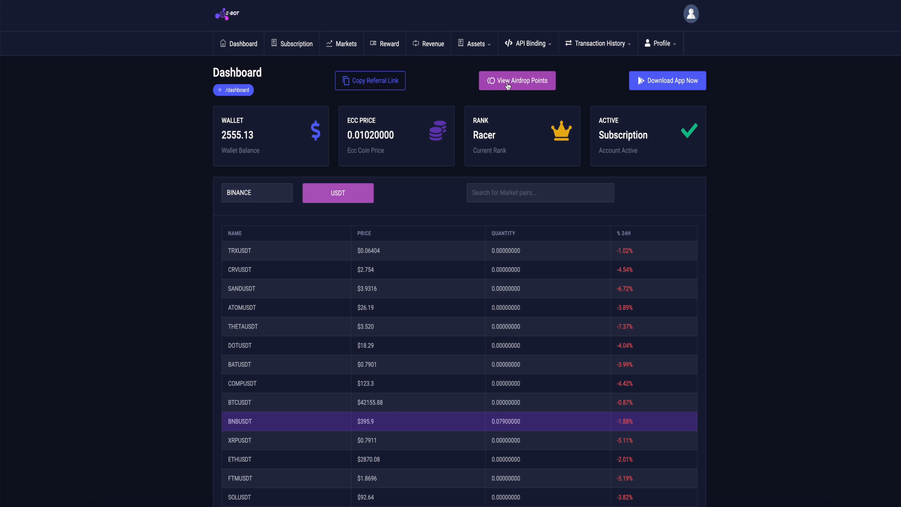
click(526, 43)
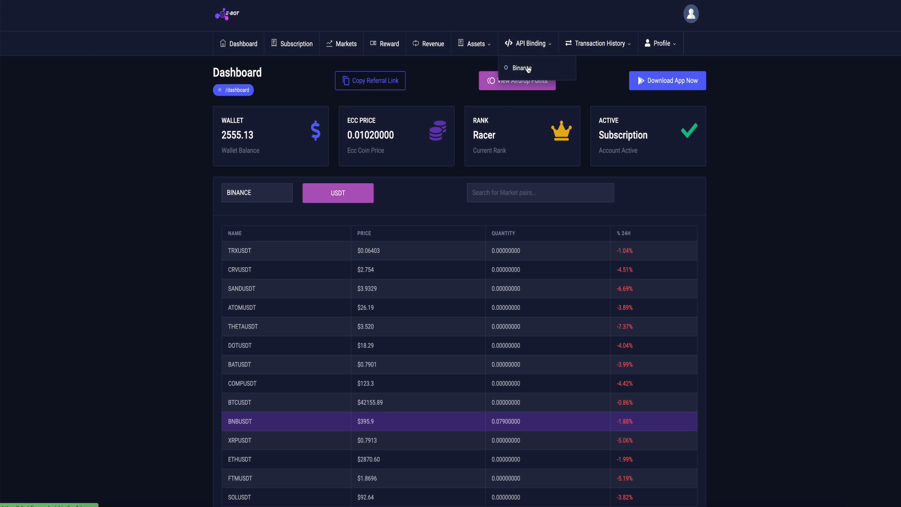
Step: Choose Binance to load its empty binding form and copy the IP group addresses
click(520, 68)
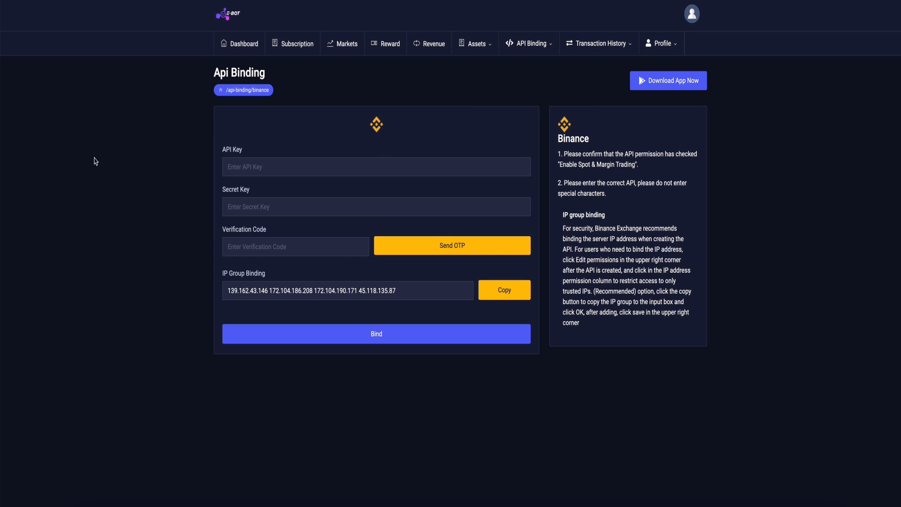
mouse_move(264, 104)
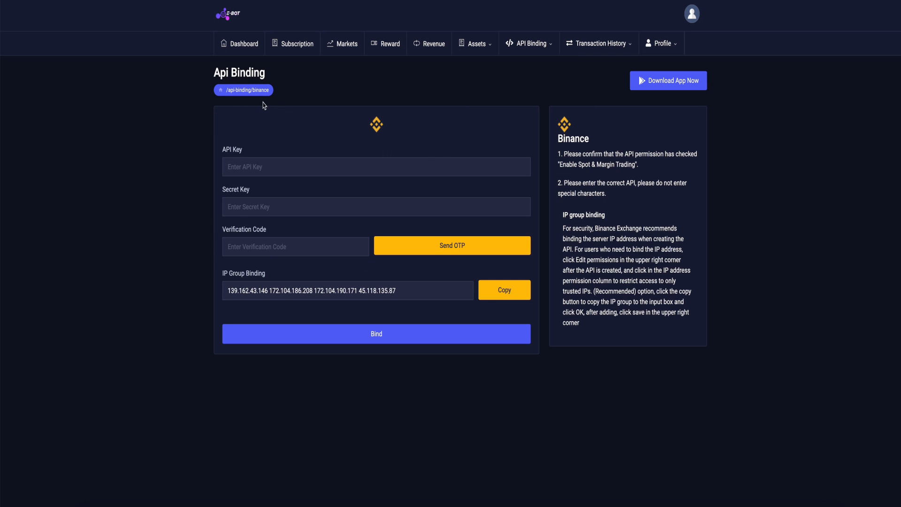
mouse_move(587, 216)
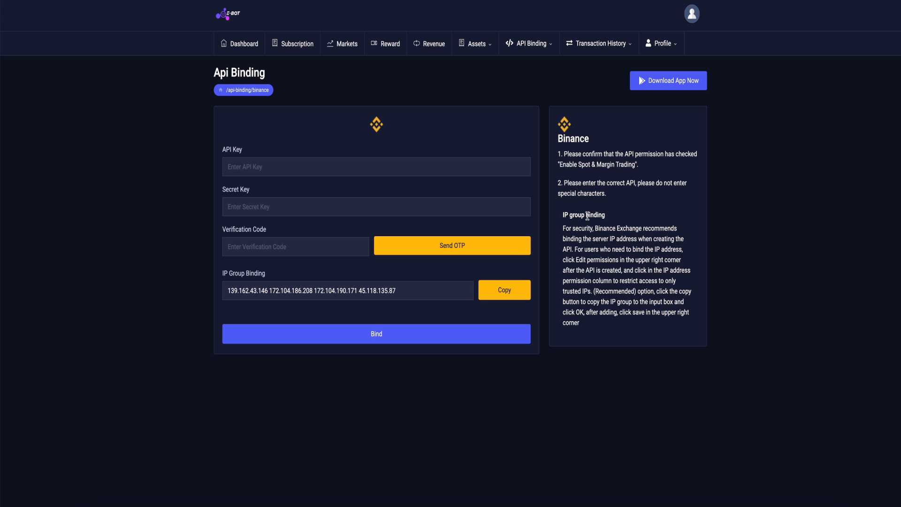
key(ctrl+a)
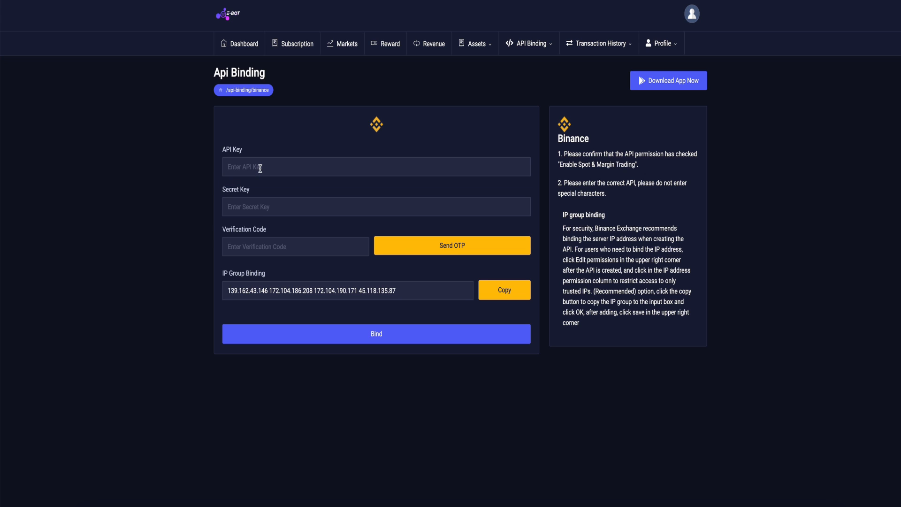
mouse_move(324, 207)
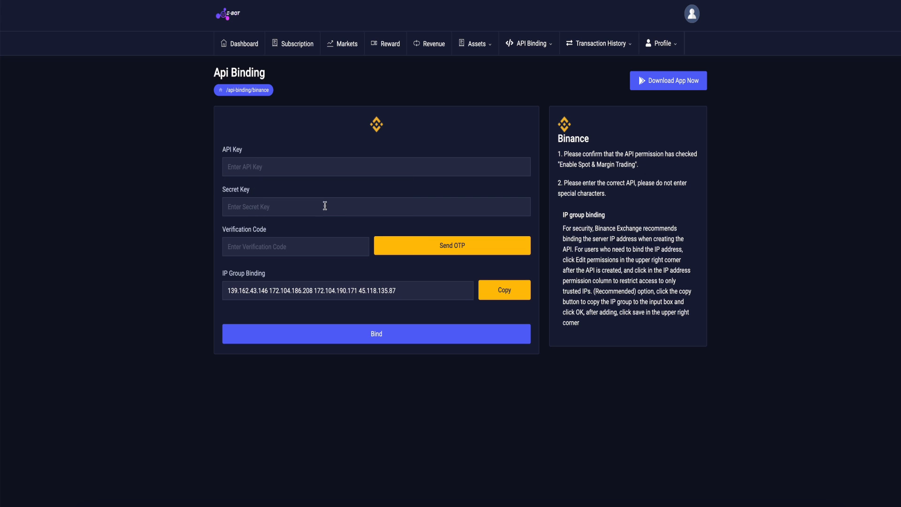
click(375, 333)
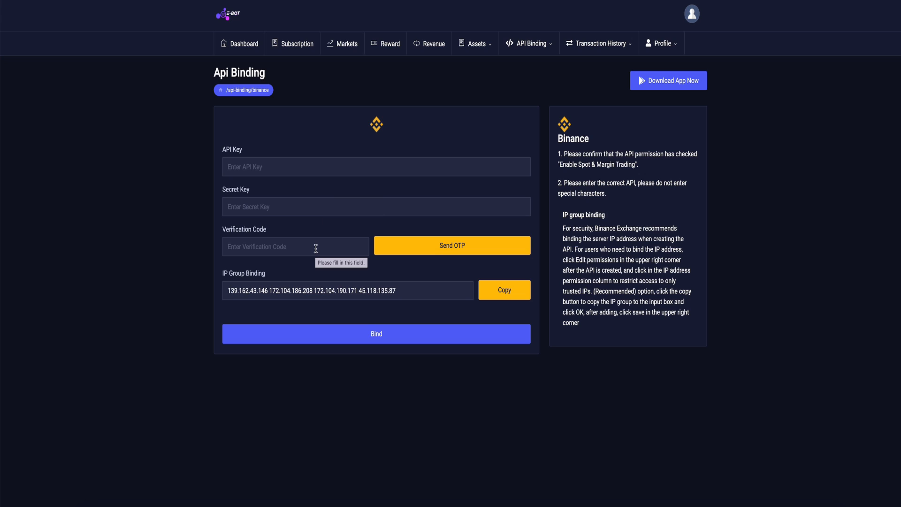
mouse_move(200, 285)
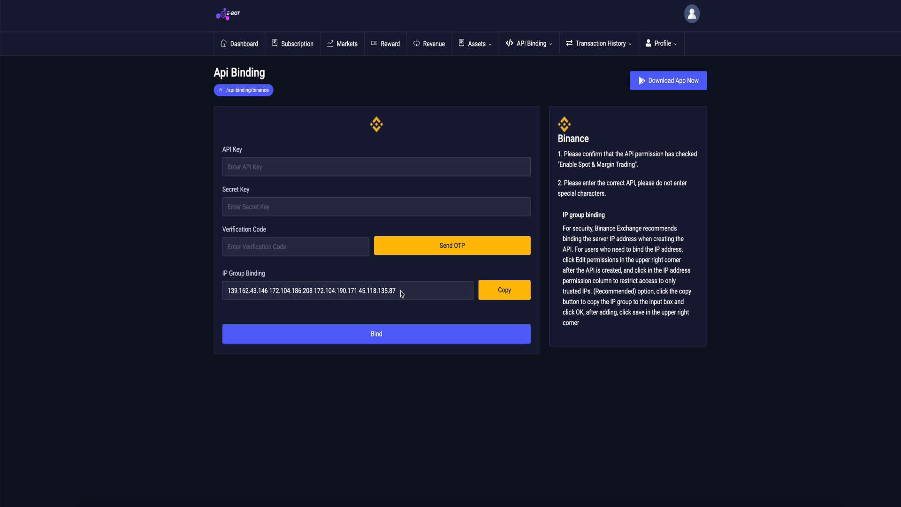
mouse_move(467, 300)
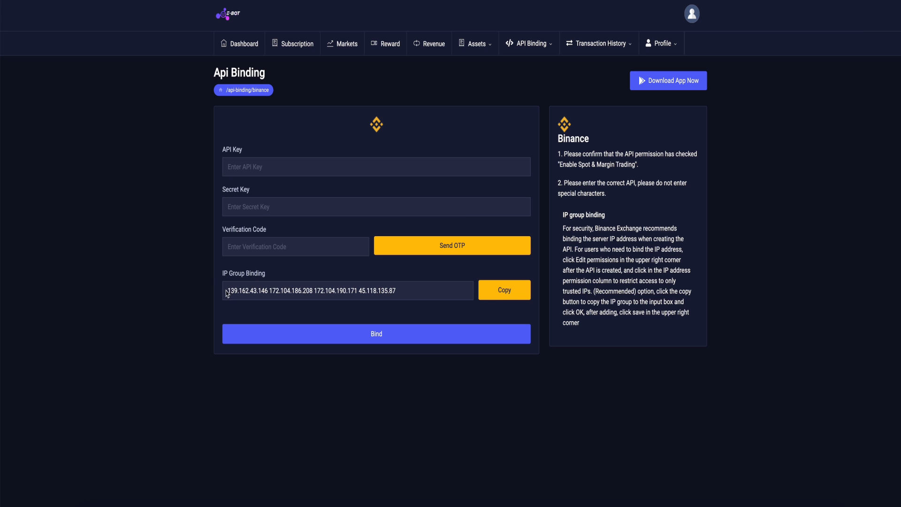
click(503, 290)
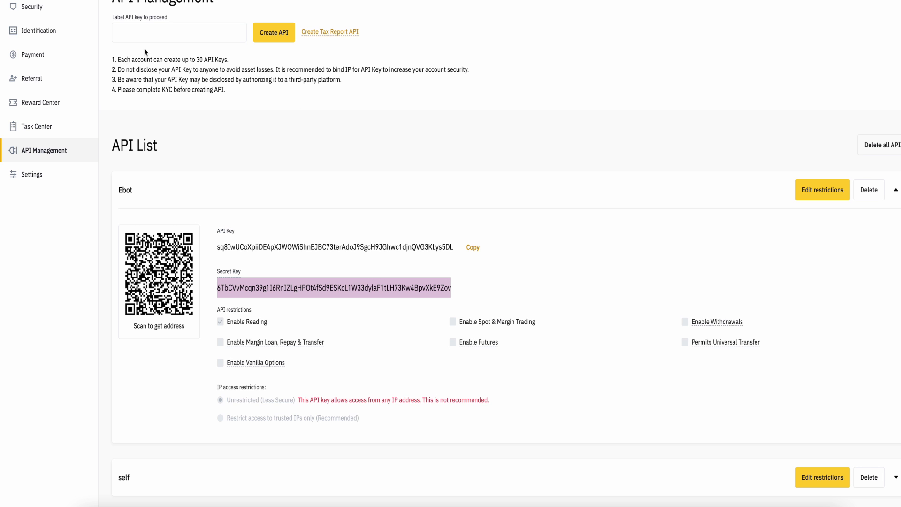
Step: Copy the Ebot secret key from Binance into the Secret Key field, then copy the IP group
click(179, 32)
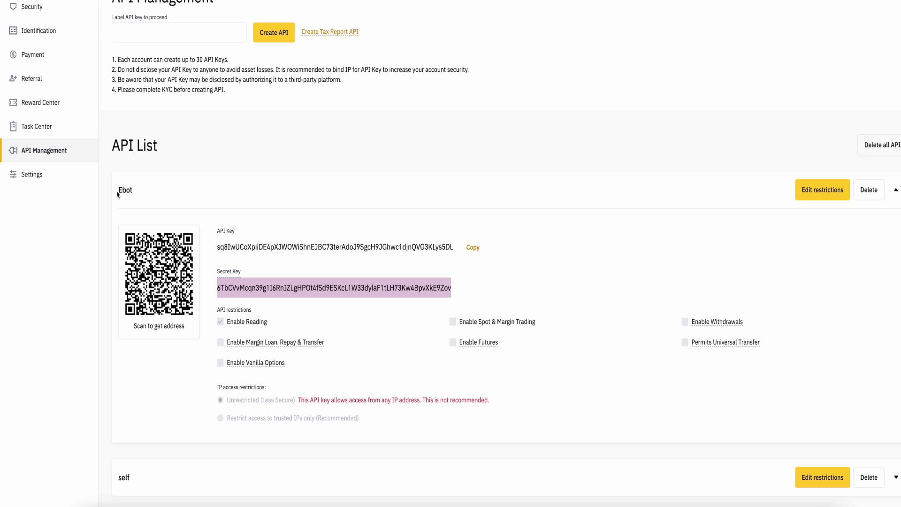
mouse_move(411, 258)
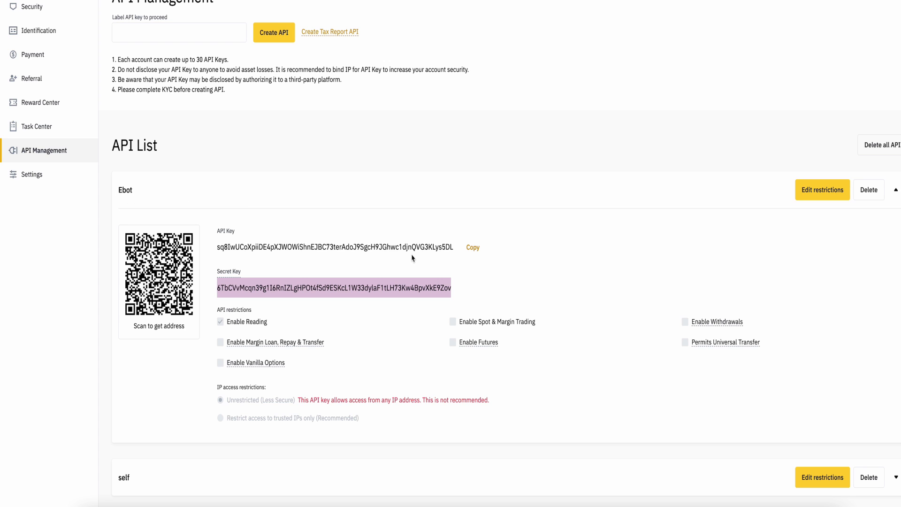
mouse_move(489, 295)
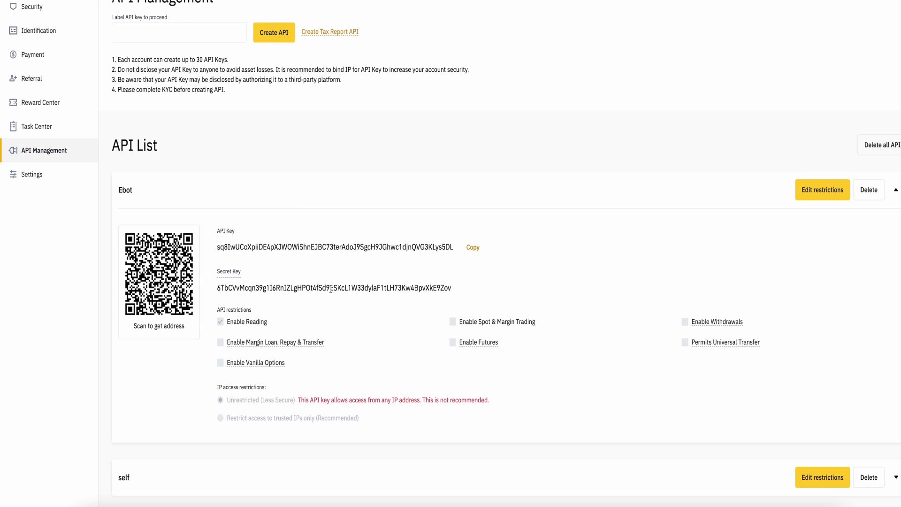
mouse_move(395, 297)
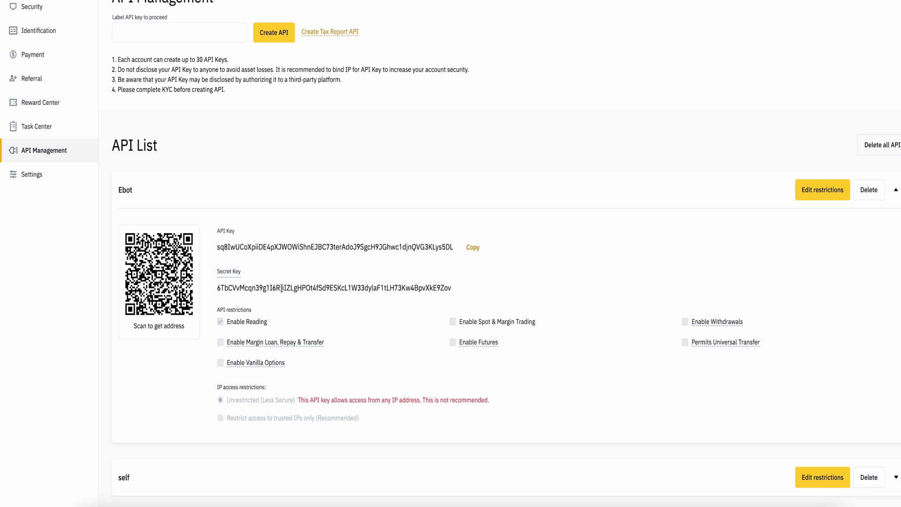
triple_click(333, 289)
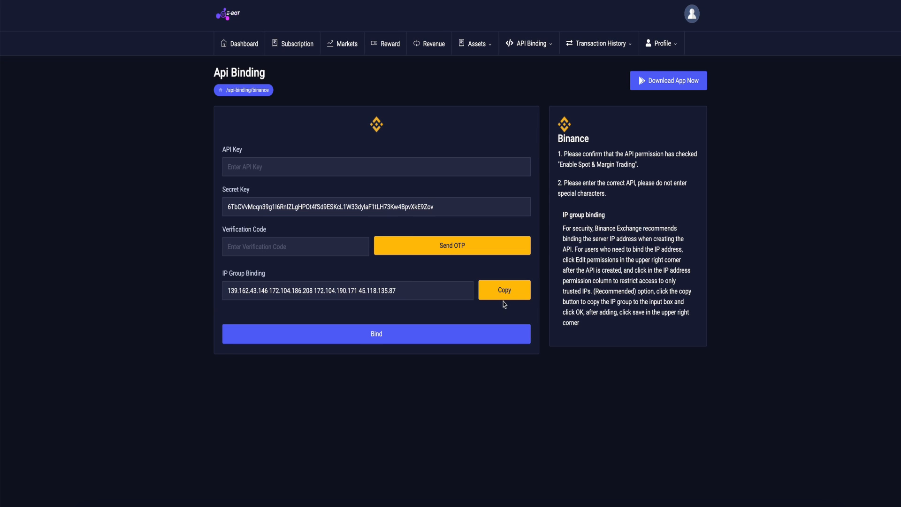
click(505, 290)
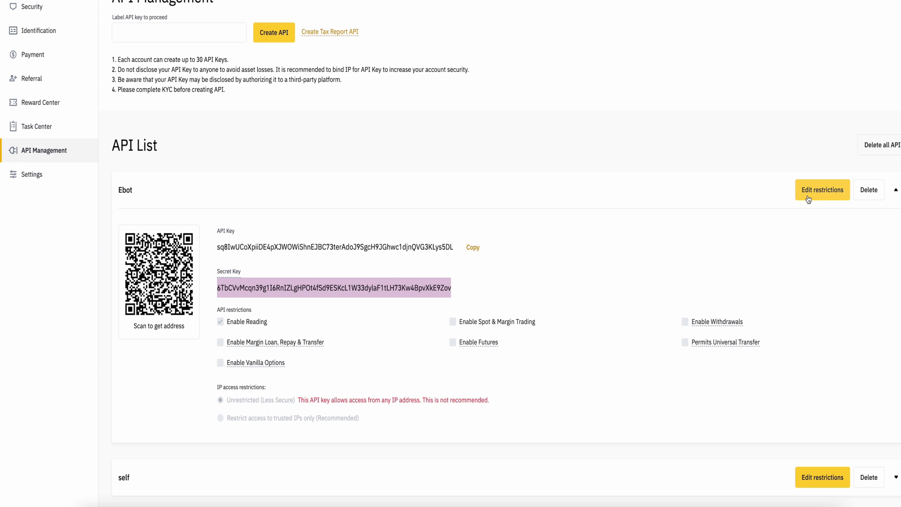
Step: Edit the Ebot key's restrictions and enable Spot & Margin Trading
click(821, 190)
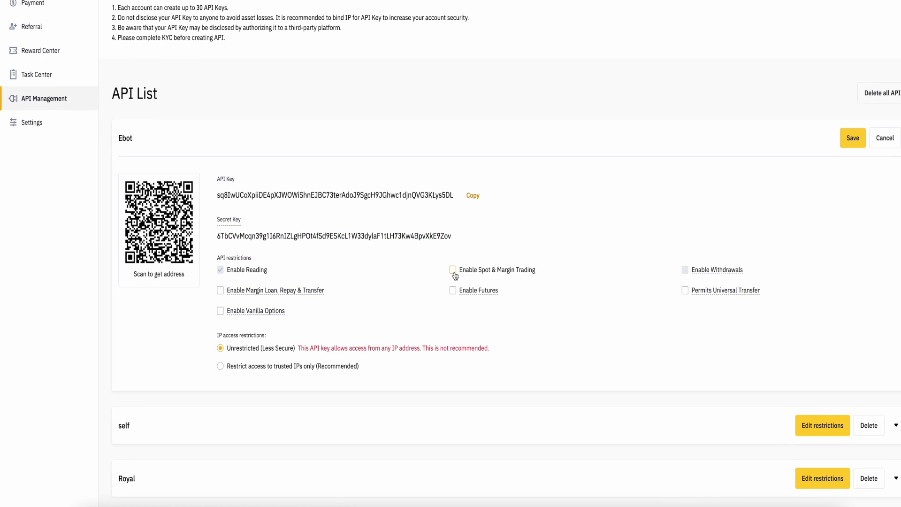
click(453, 269)
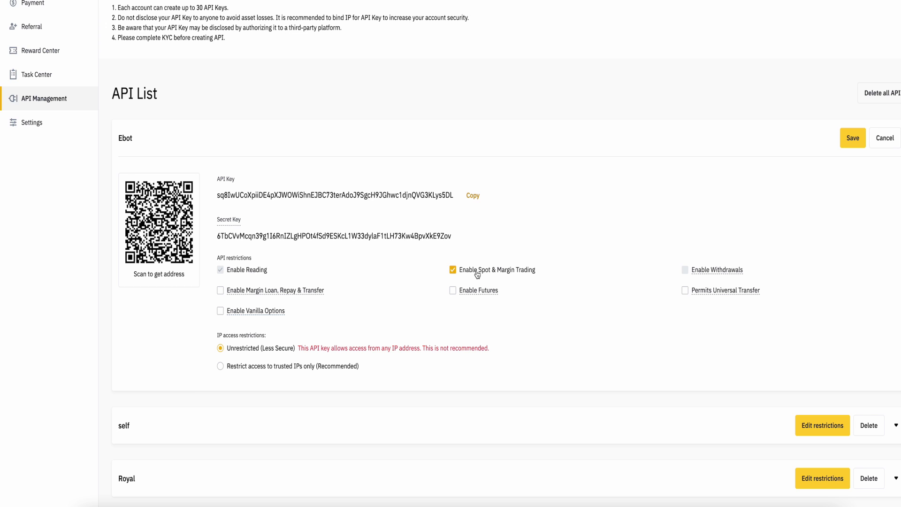
mouse_move(569, 281)
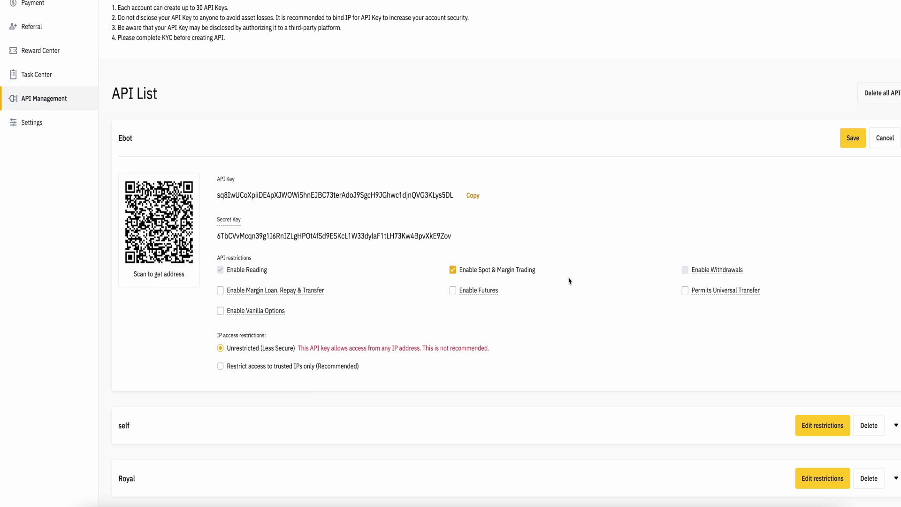
mouse_move(475, 278)
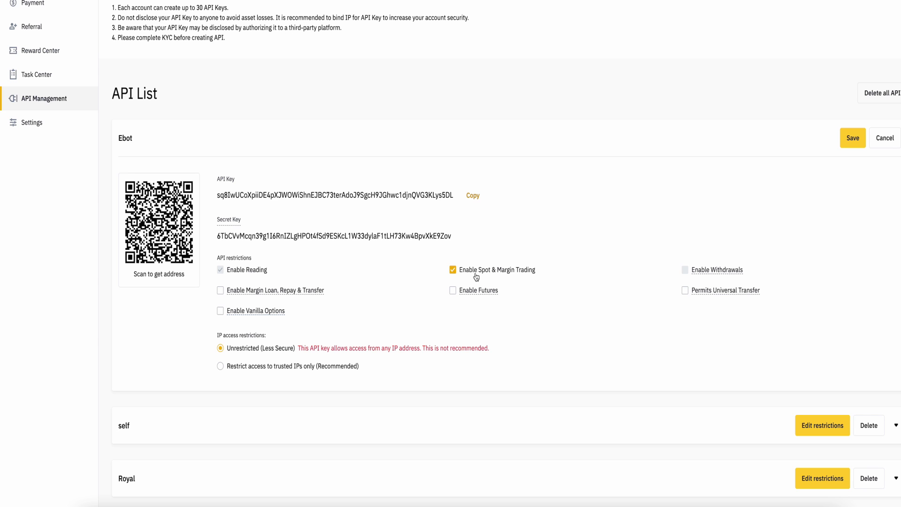
mouse_move(499, 281)
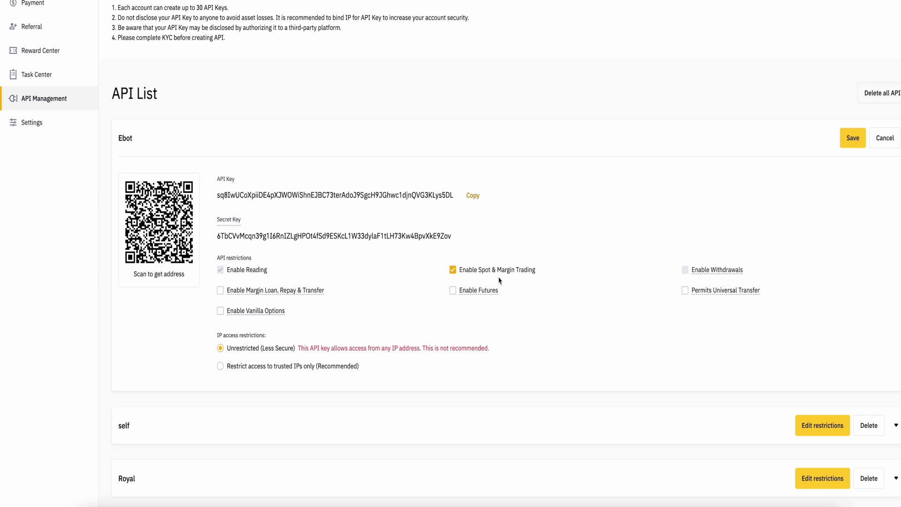
mouse_move(225, 338)
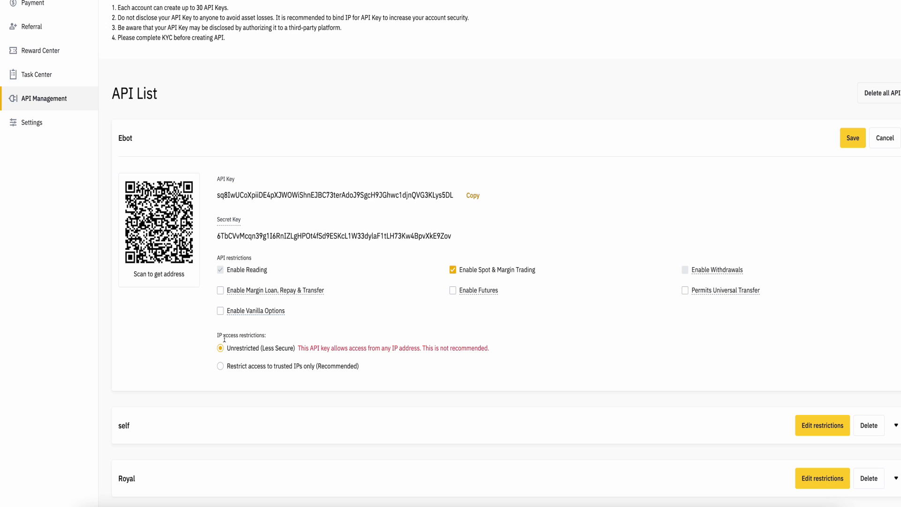
mouse_move(219, 366)
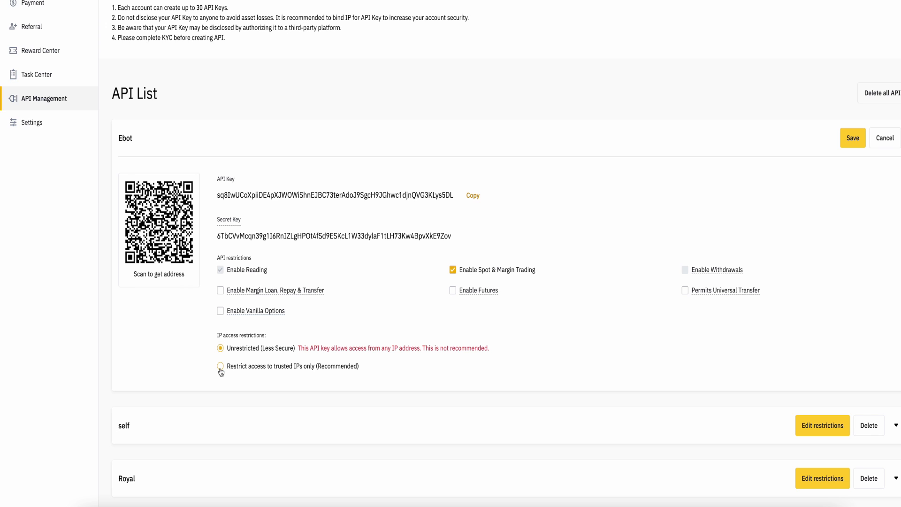
Step: Restrict the Ebot key to trusted IPs only, paste the four server addresses and confirm
click(221, 366)
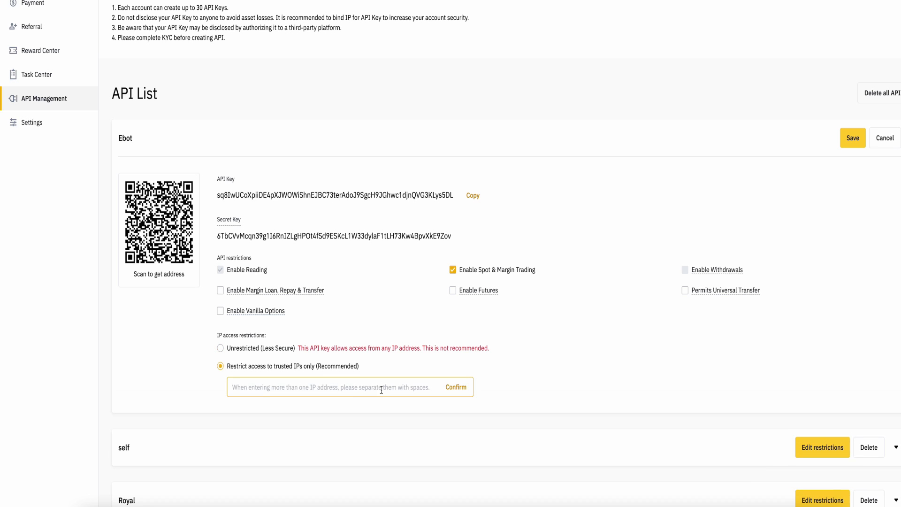
right_click(359, 386)
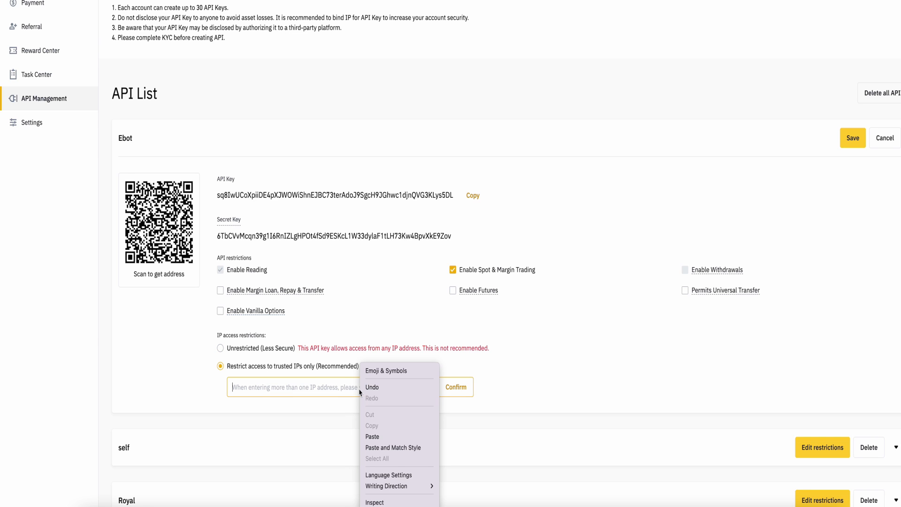
mouse_move(372, 437)
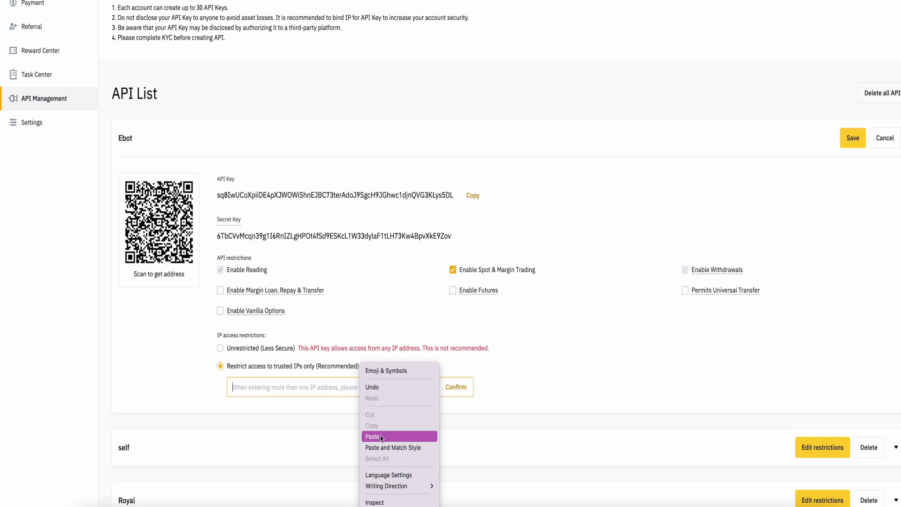
click(372, 436)
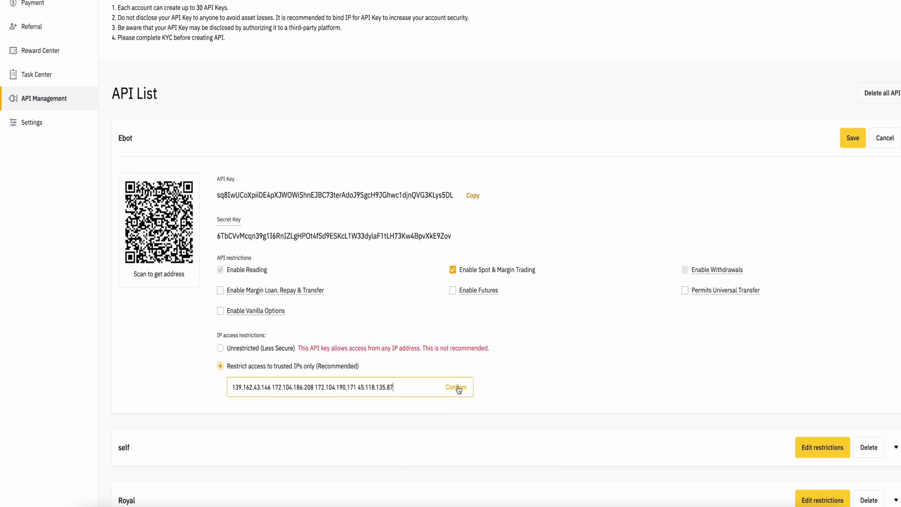
click(455, 387)
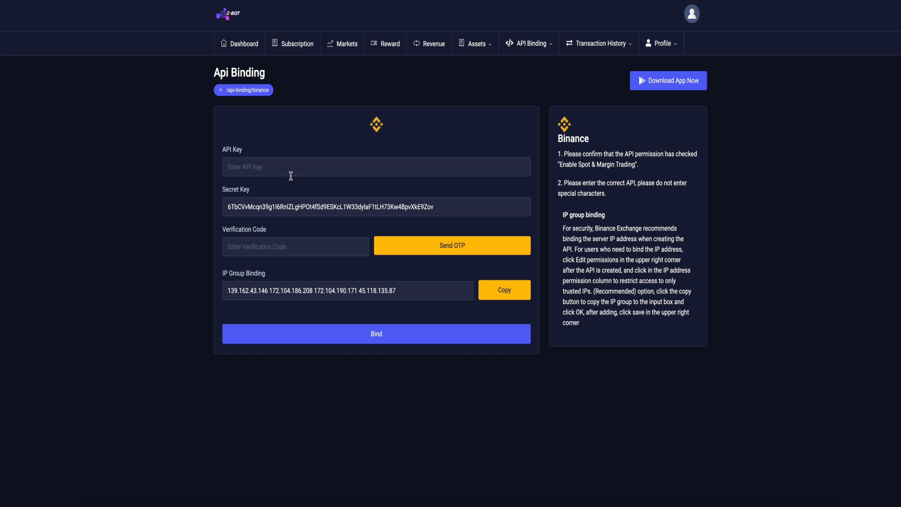
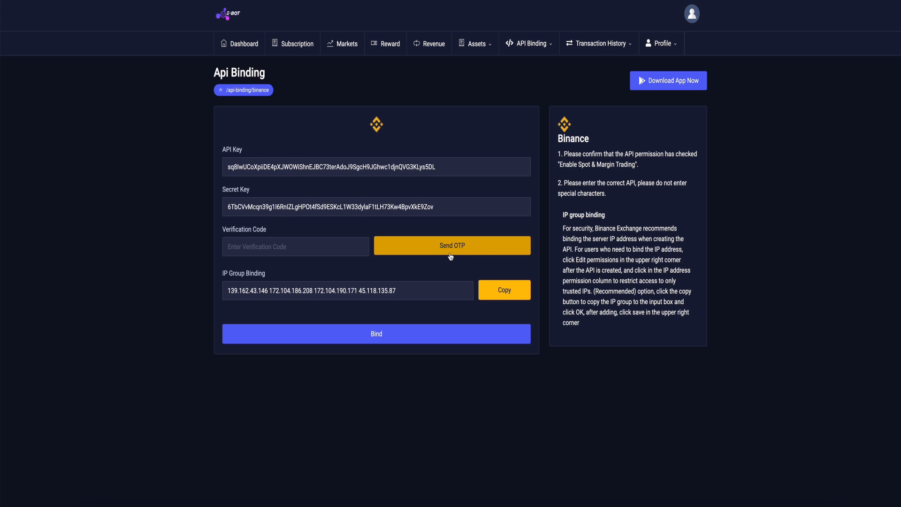
click(452, 245)
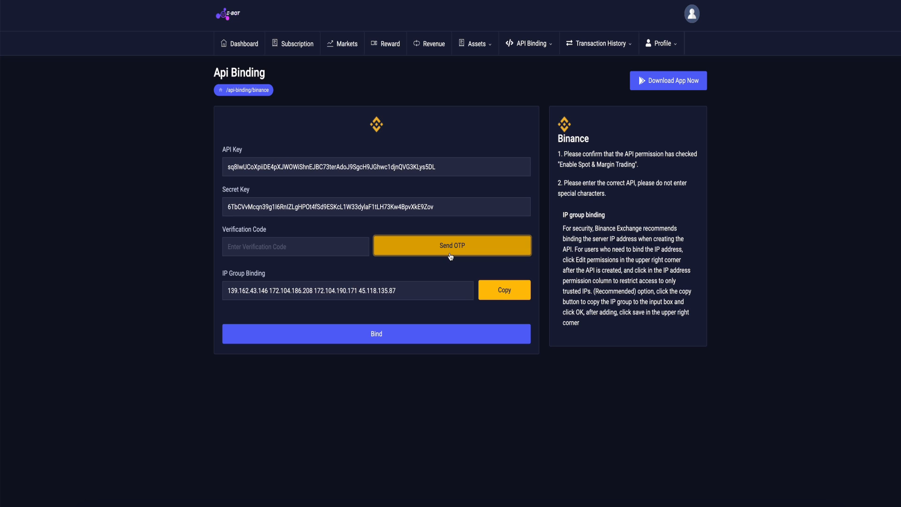
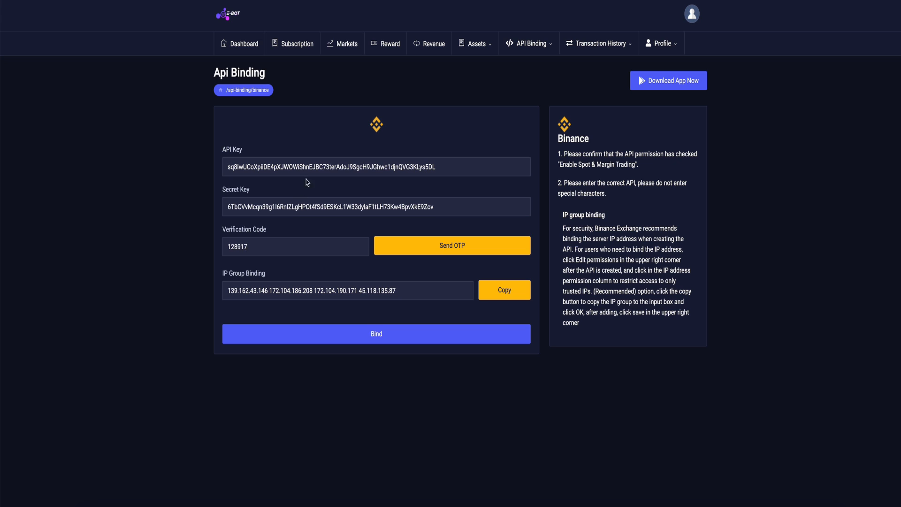
mouse_move(406, 293)
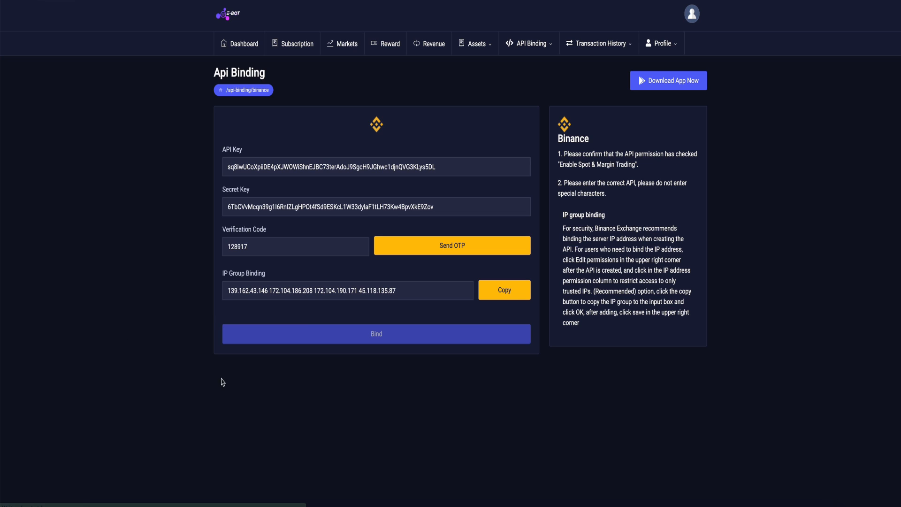
Step: Bind the Binance API so Unbind appears, then return to the dashboard
click(376, 334)
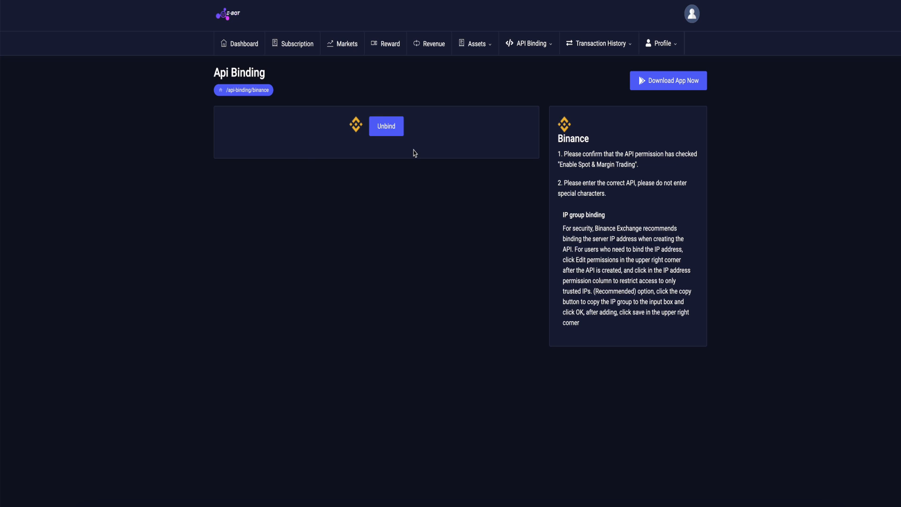
mouse_move(229, 64)
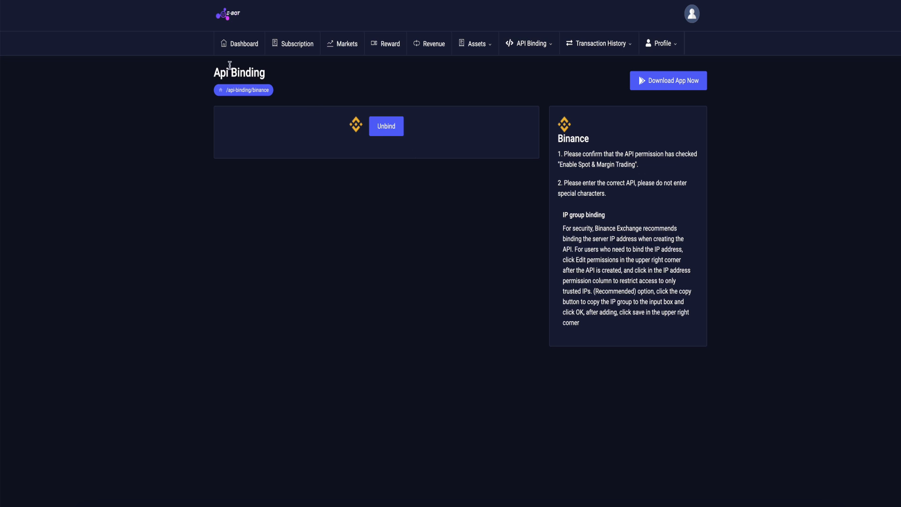
click(242, 44)
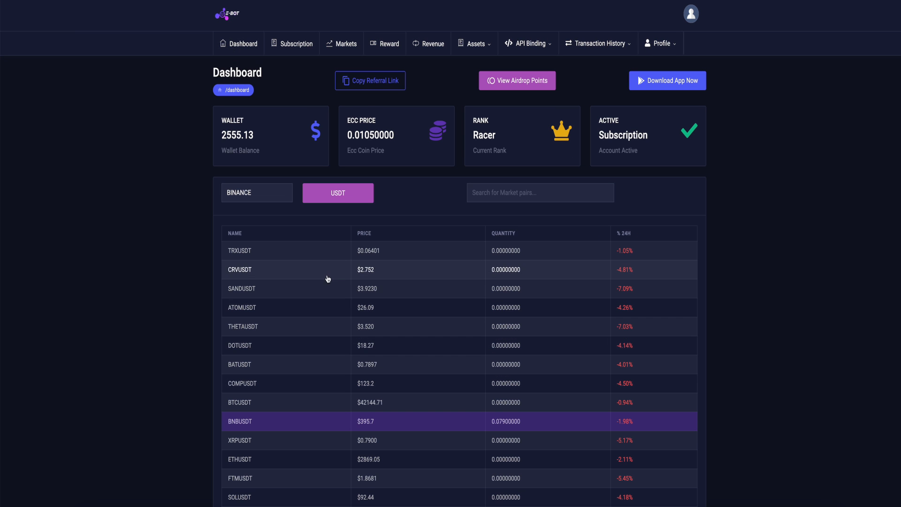
mouse_move(518, 123)
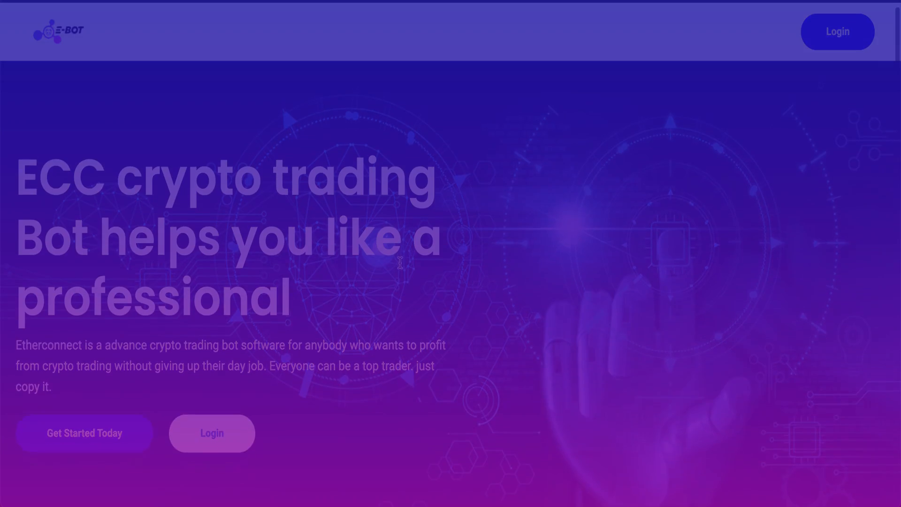
scroll(down, 3)
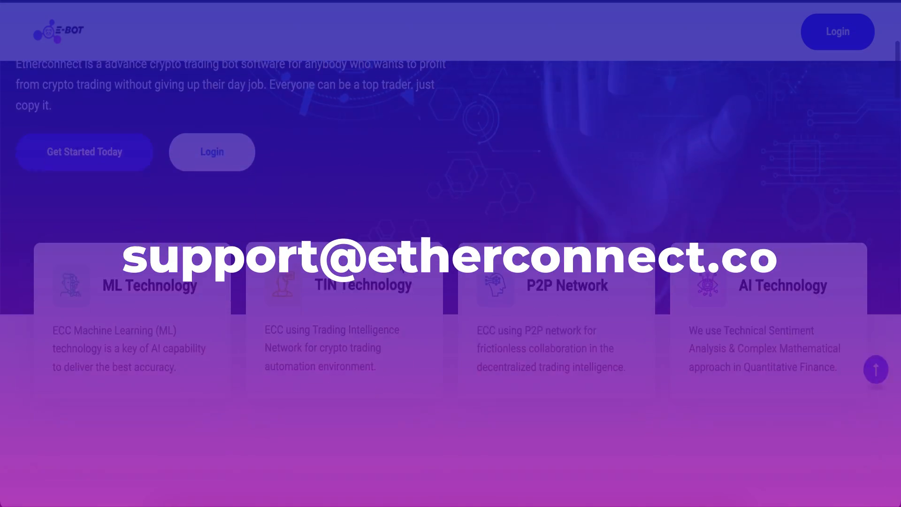
scroll(down, 3)
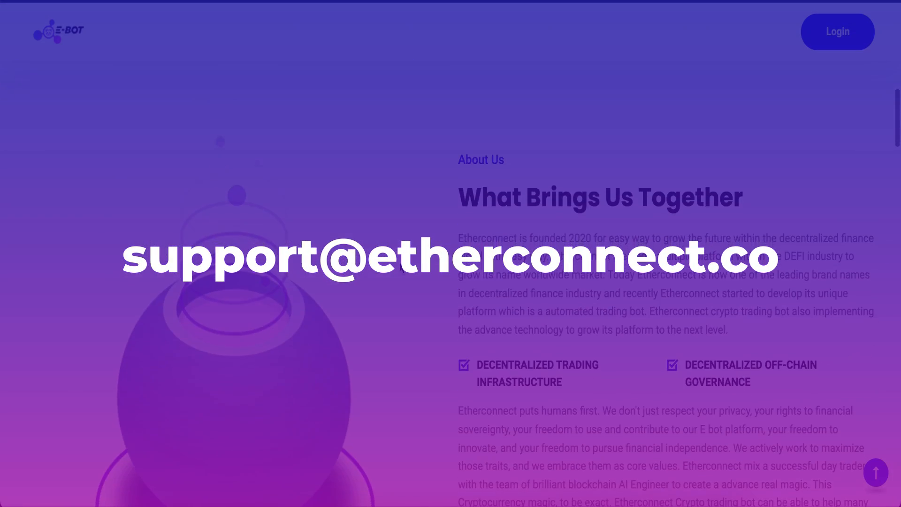
scroll(down, 3)
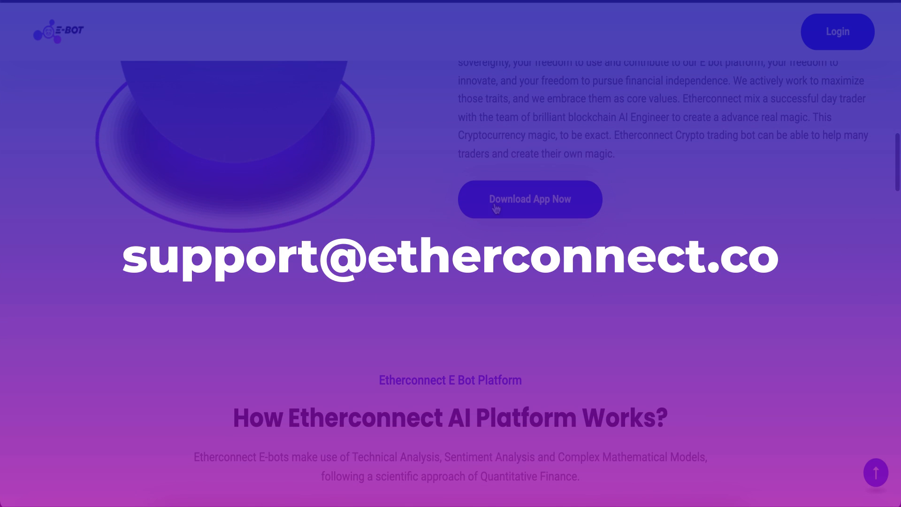
scroll(down, 3)
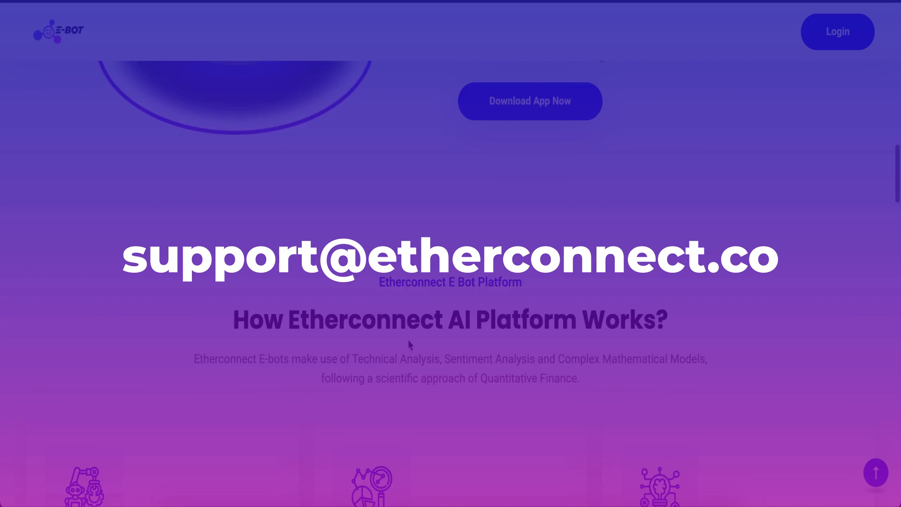
scroll(down, 3)
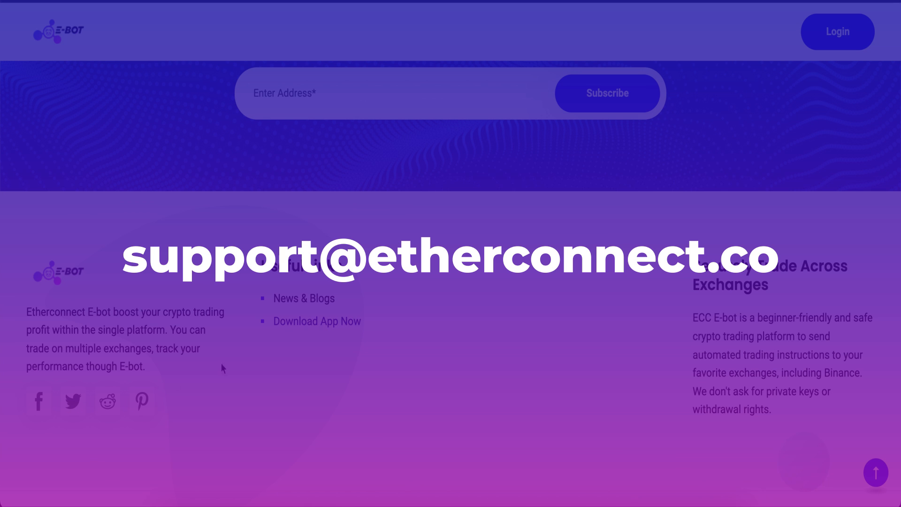